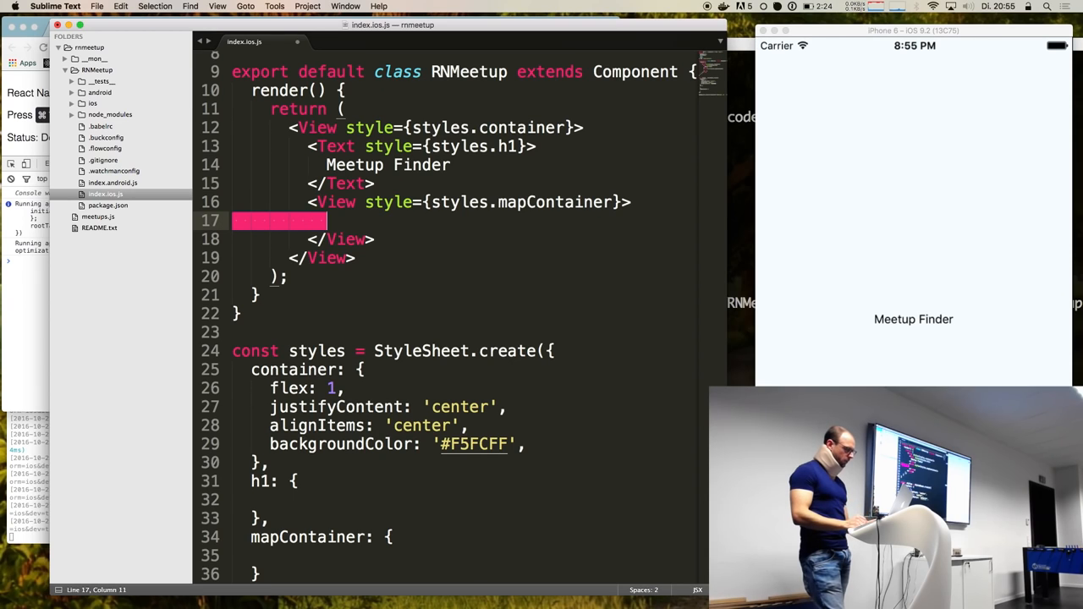
# - Nest a <View style={styles.buttonRow}> inside the mapContainer View on line 17 and save
pyautogui.write('<Viw')
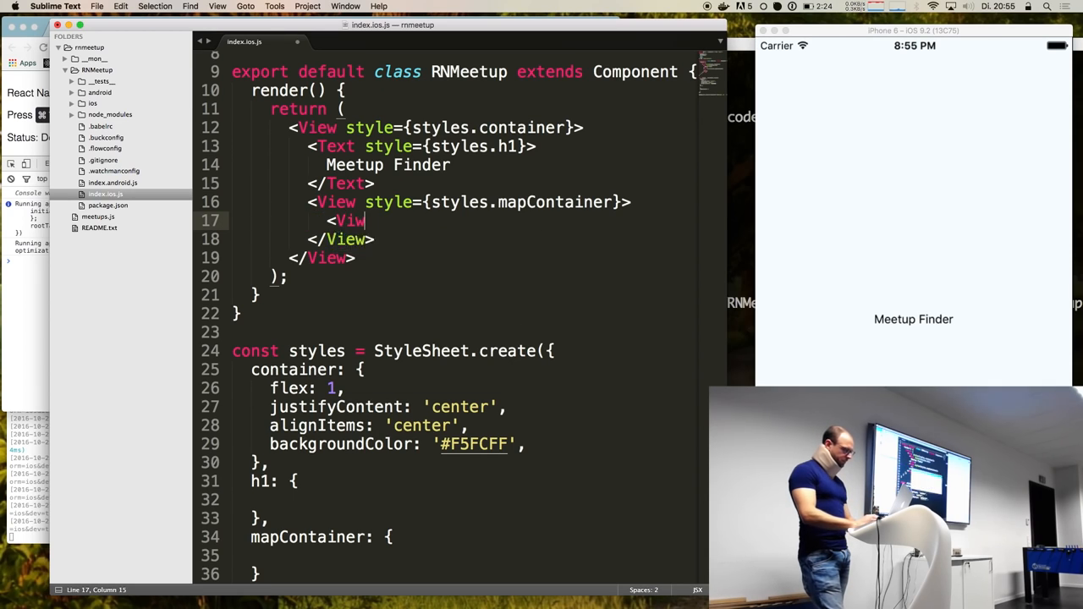
pyautogui.write('s')
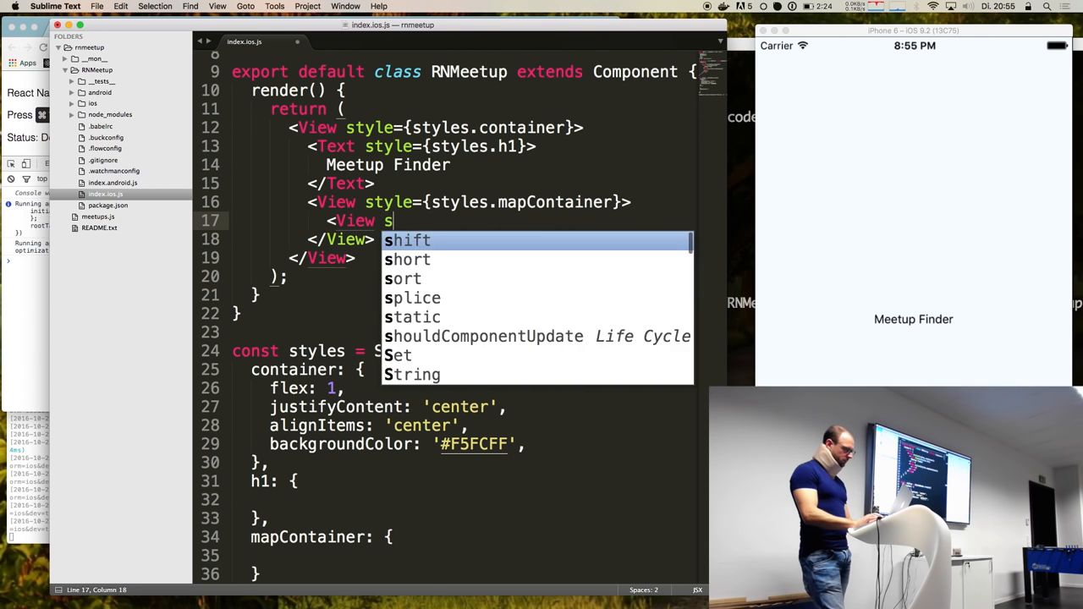
pyautogui.write('tyle={styles.')
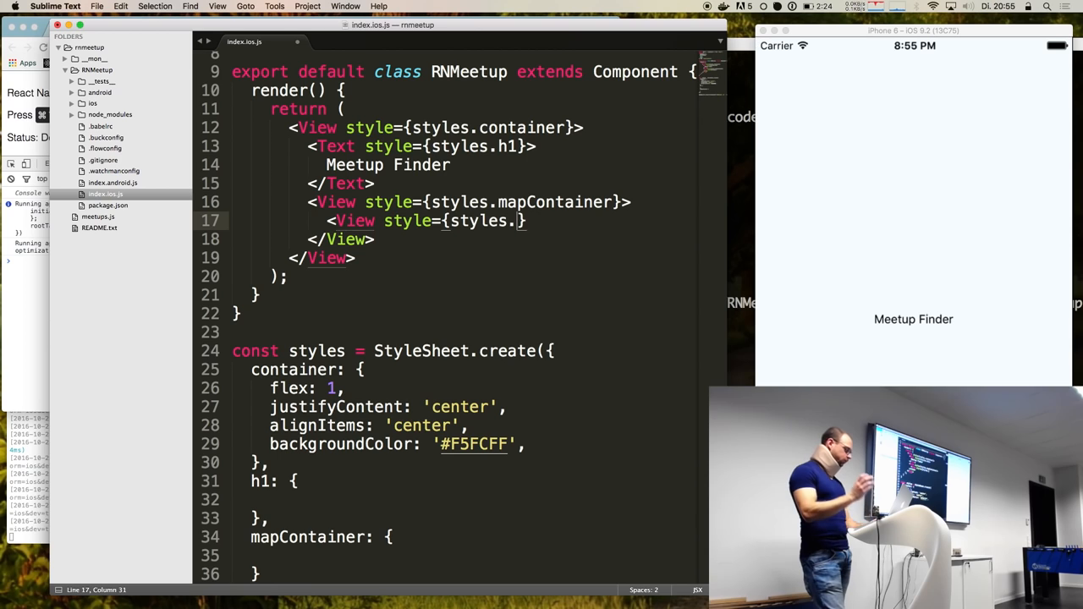
pyautogui.write('buttonRow}>')
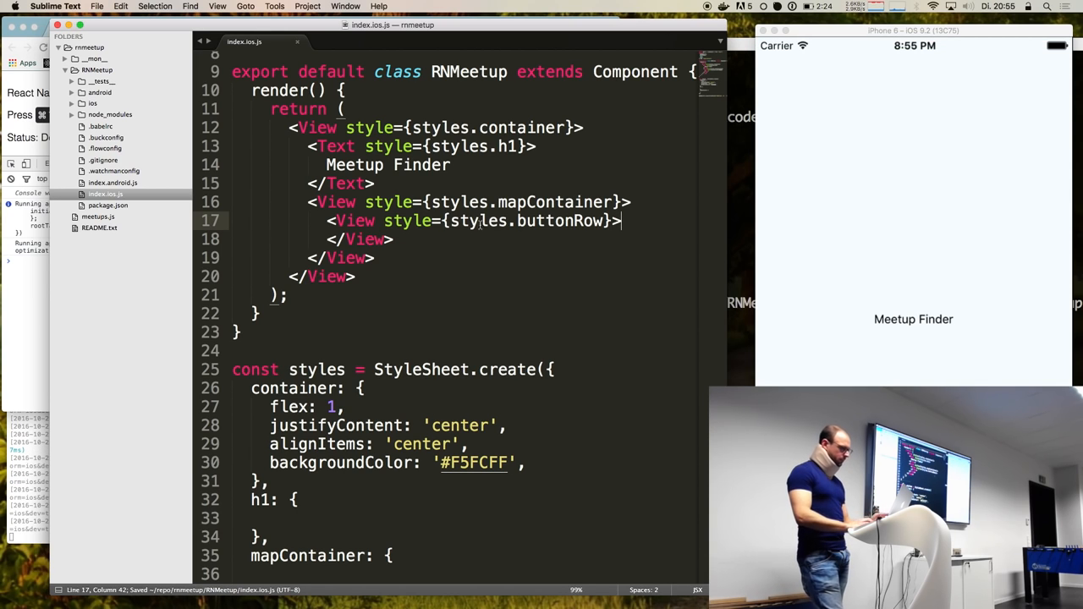
# - Give mapContainer backgroundColor 'red' and add a buttonRow style with backgroundColor 'blue'
pyautogui.scroll(-3)
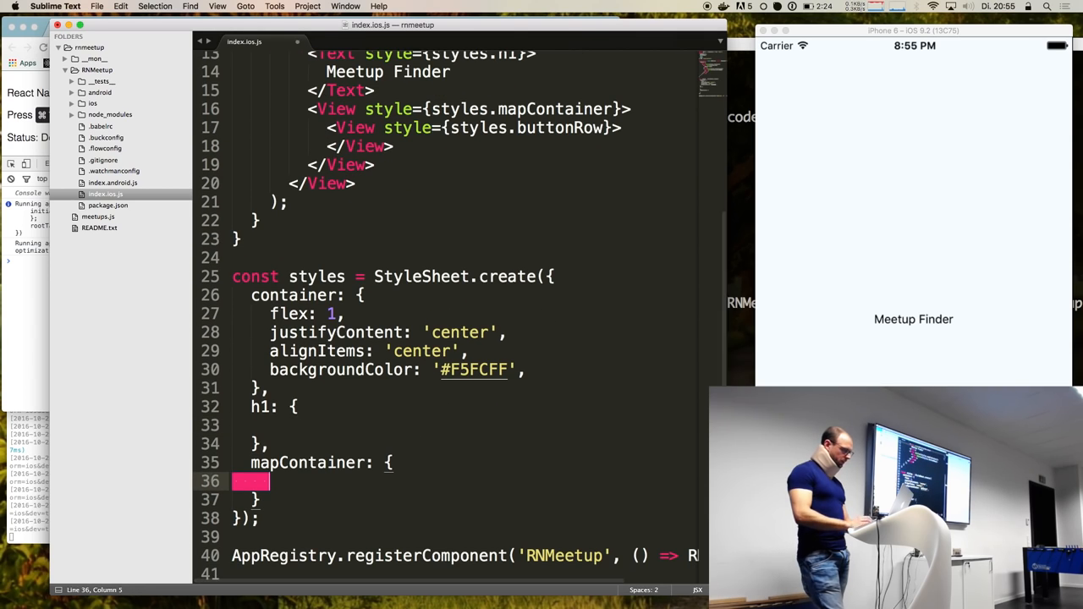
pyautogui.write('bakg')
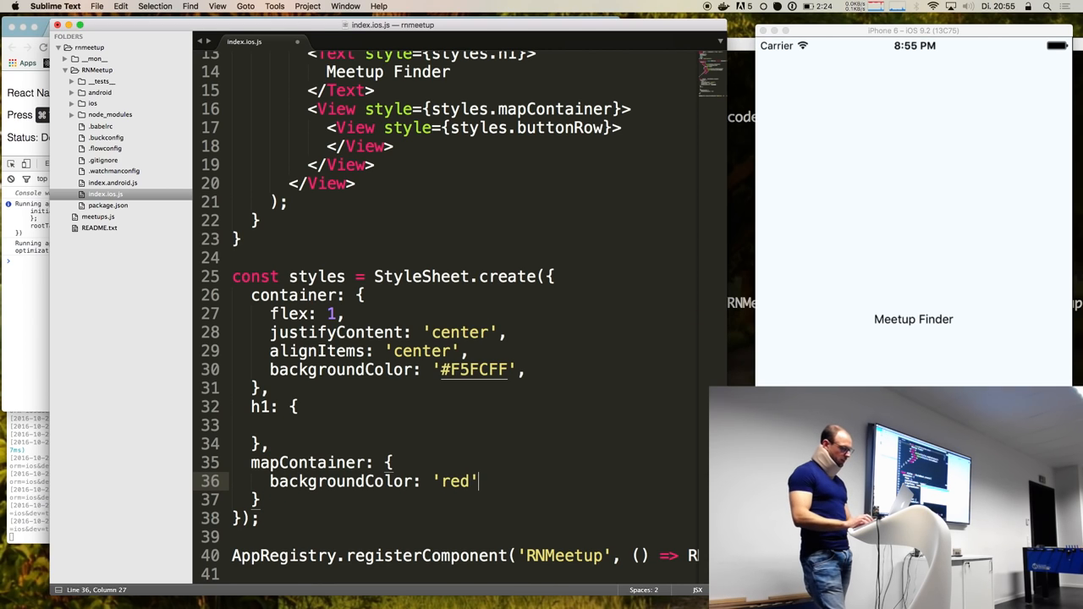
pyautogui.write(';')
pyautogui.click(464, 499)
pyautogui.write(',')
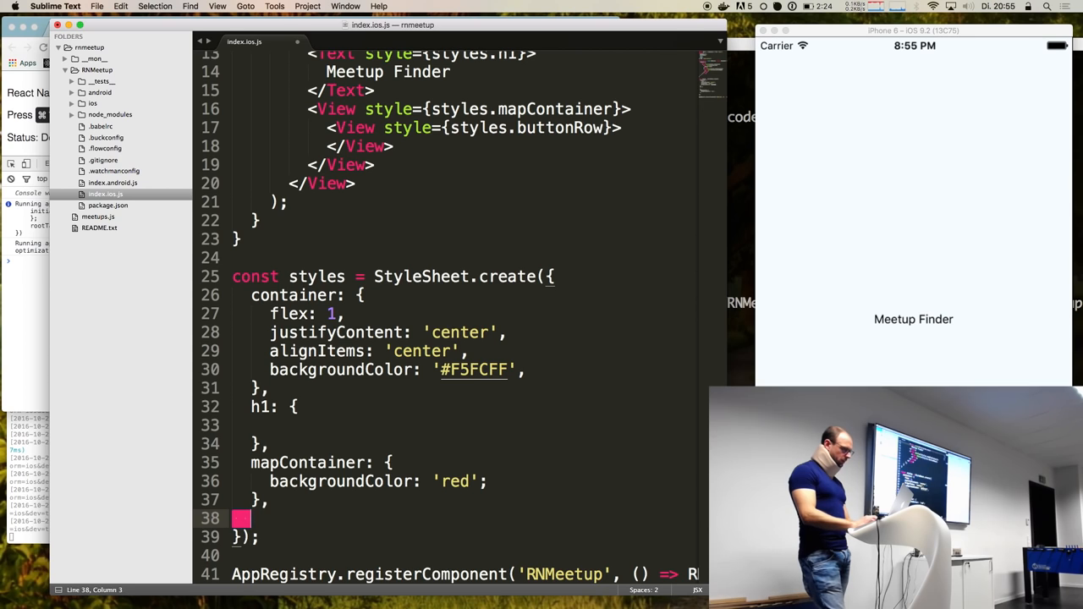
pyautogui.write('buttonRow: {}')
pyautogui.write("backgroundColor: '")
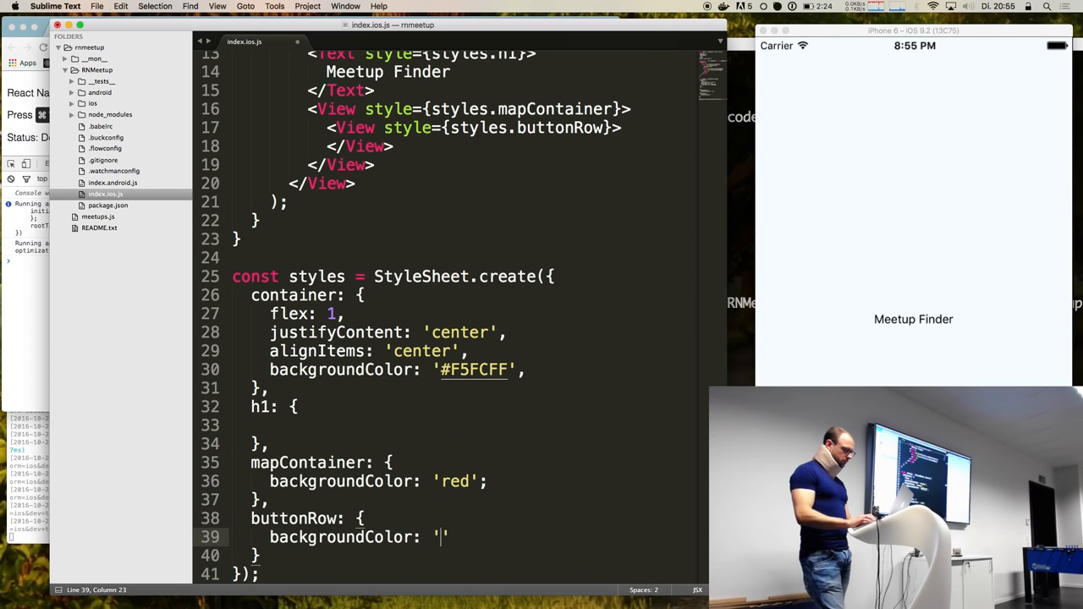
pyautogui.write('blue')
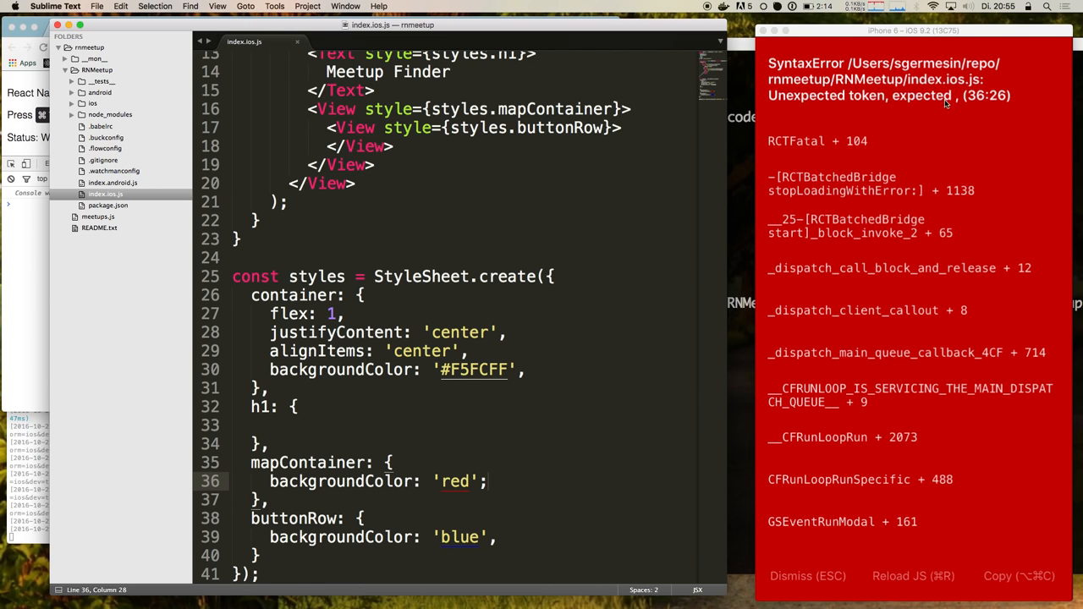
pyautogui.moveTo(890, 107)
pyautogui.write(',')
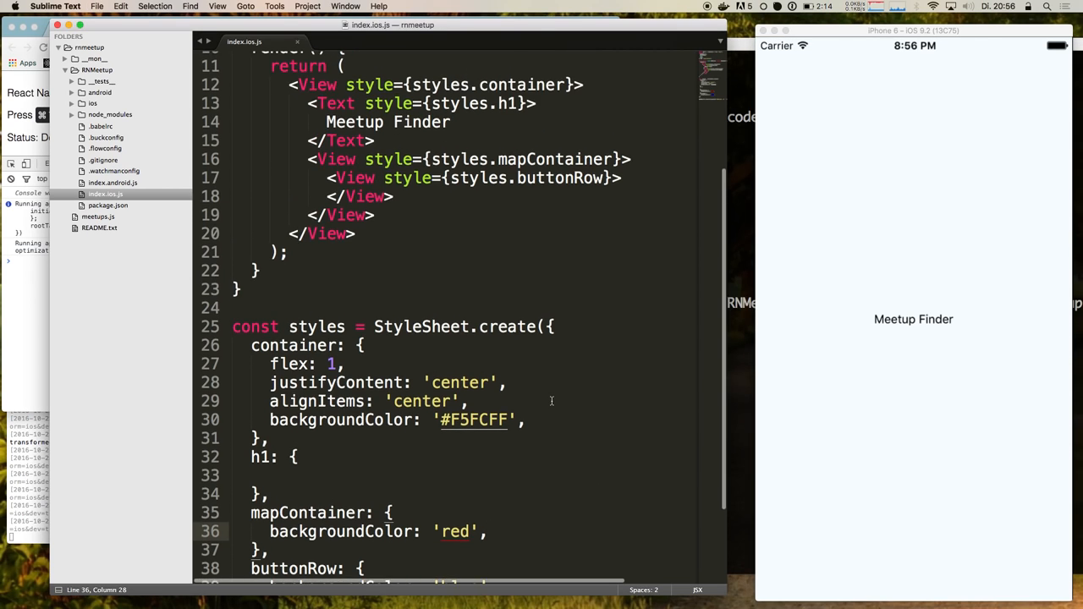
pyautogui.moveTo(378, 468)
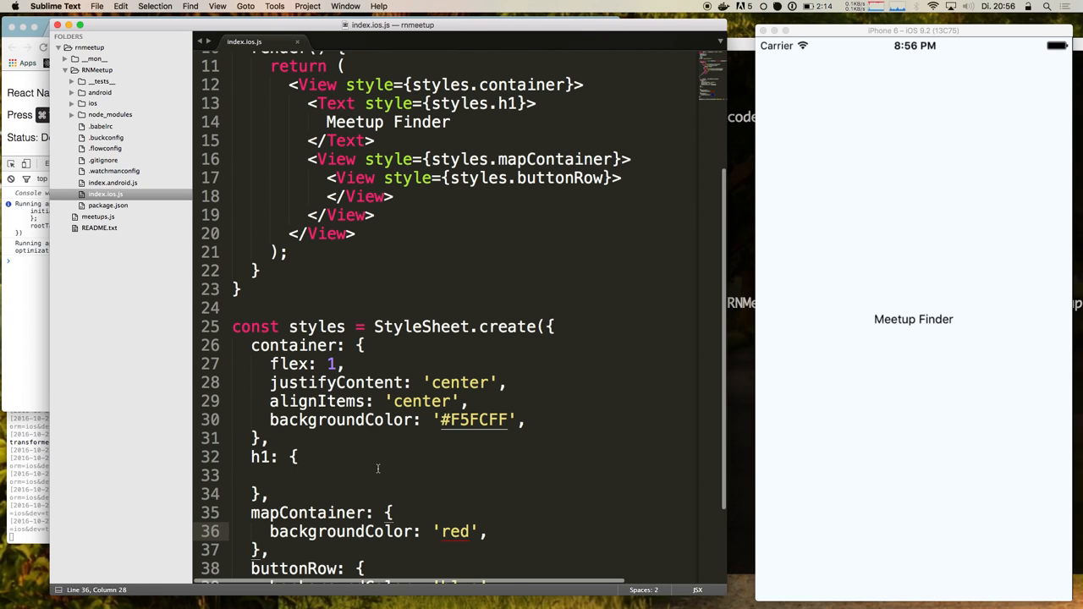
# - Add fontSize 24 and a yellow backgroundColor to the h1 style, then save
pyautogui.write('fontSize: 24')
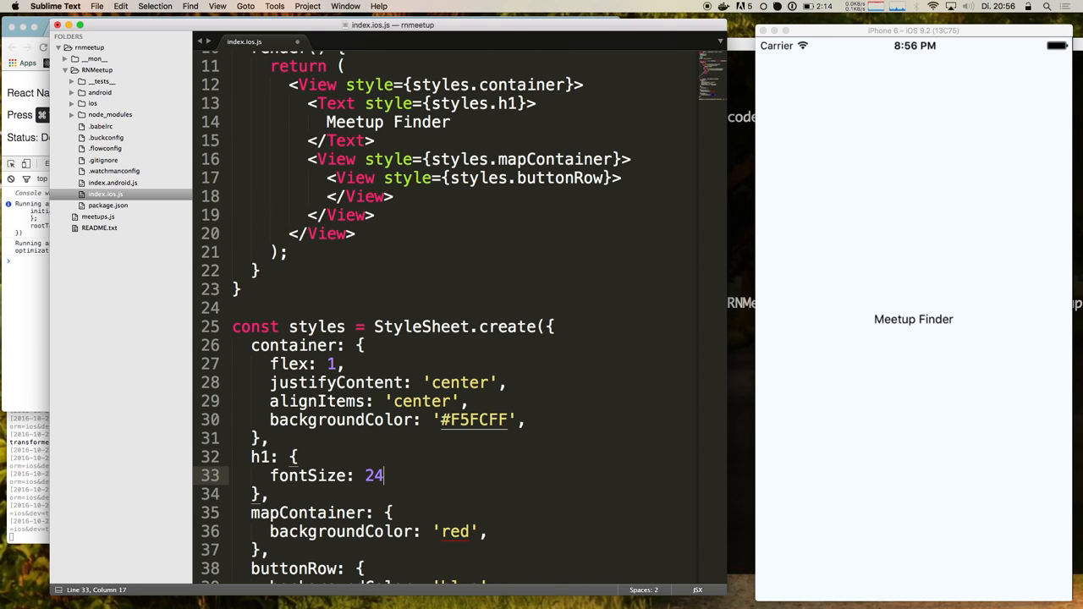
pyautogui.write(',')
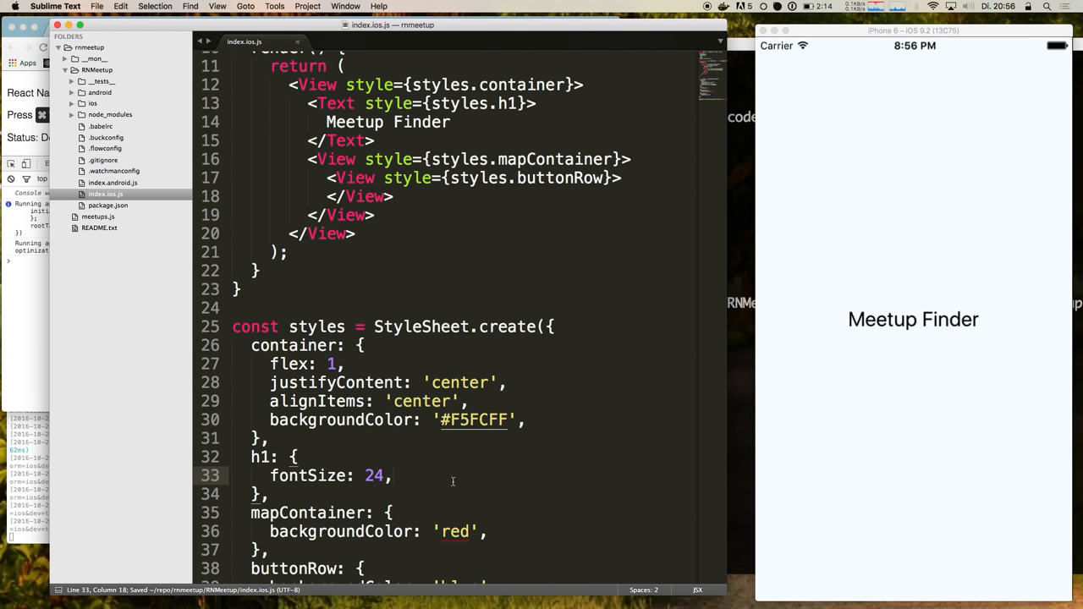
pyautogui.write("backgroundColor: 'yellow',")
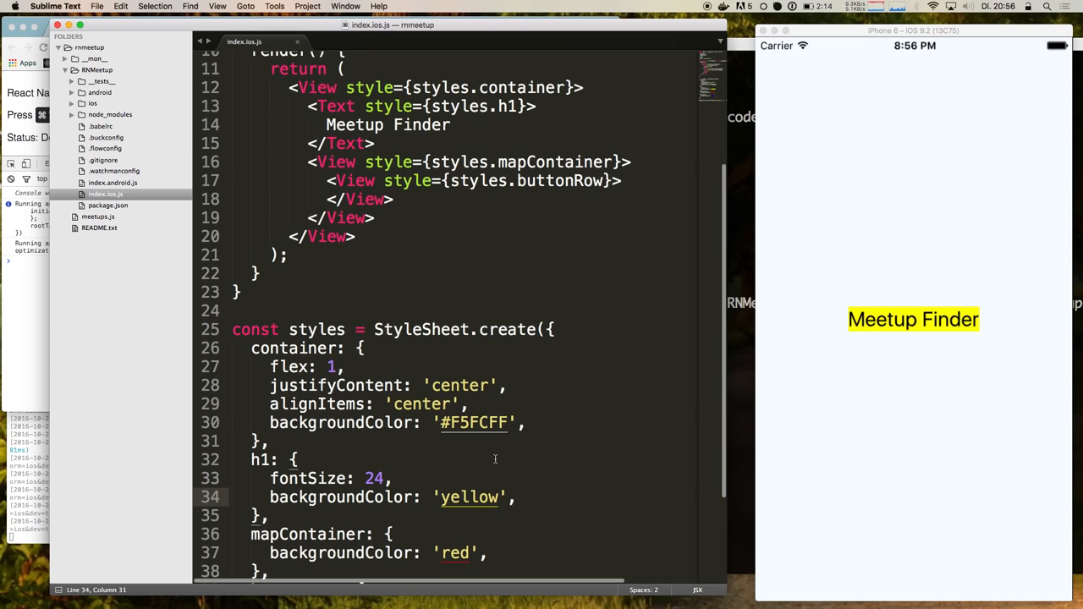
pyautogui.moveTo(523, 273)
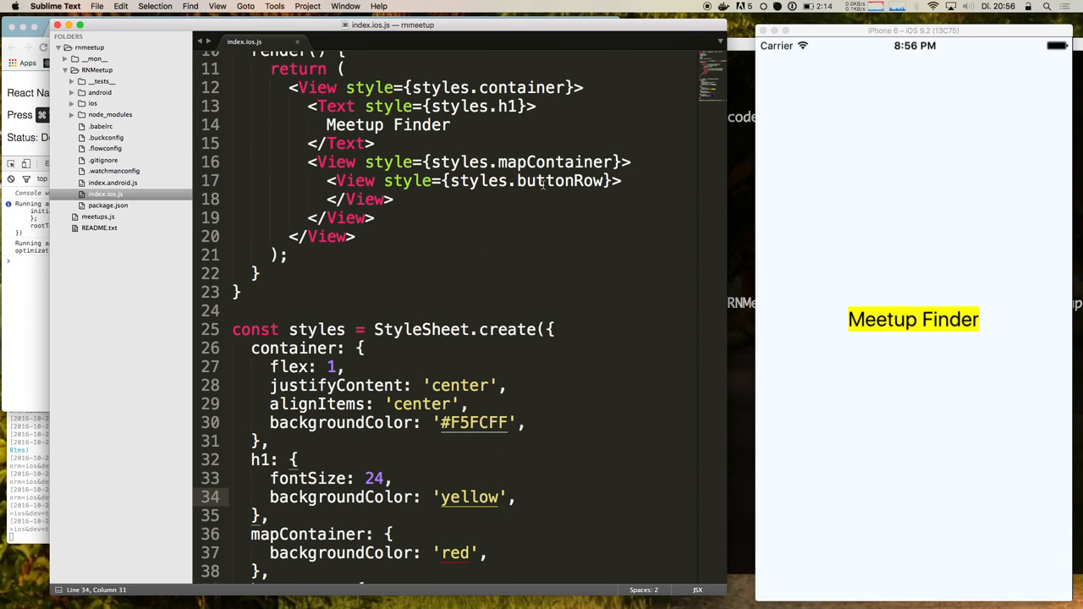
pyautogui.click(630, 162)
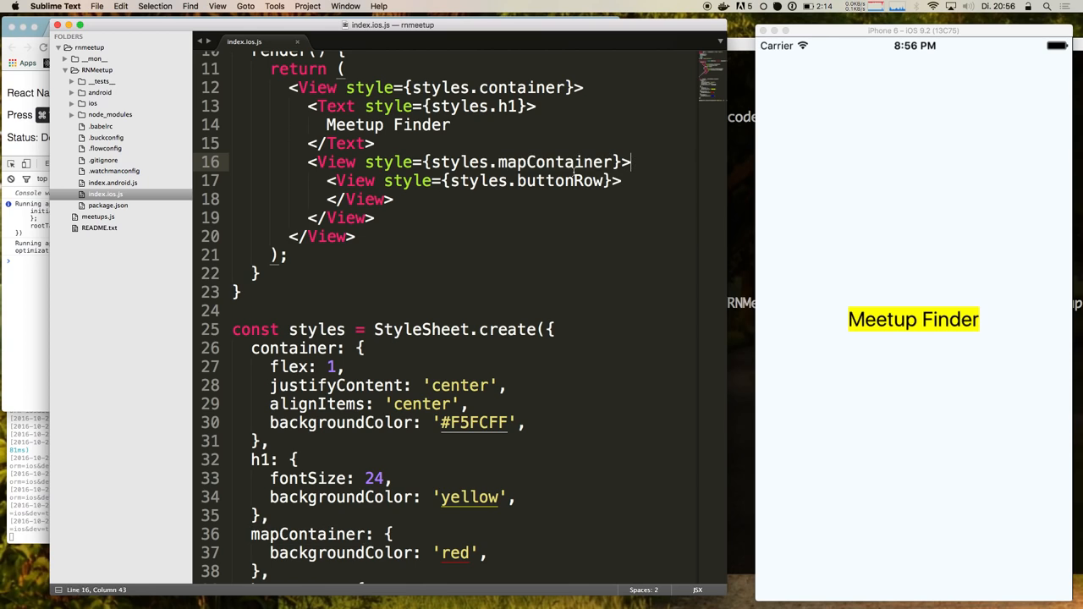